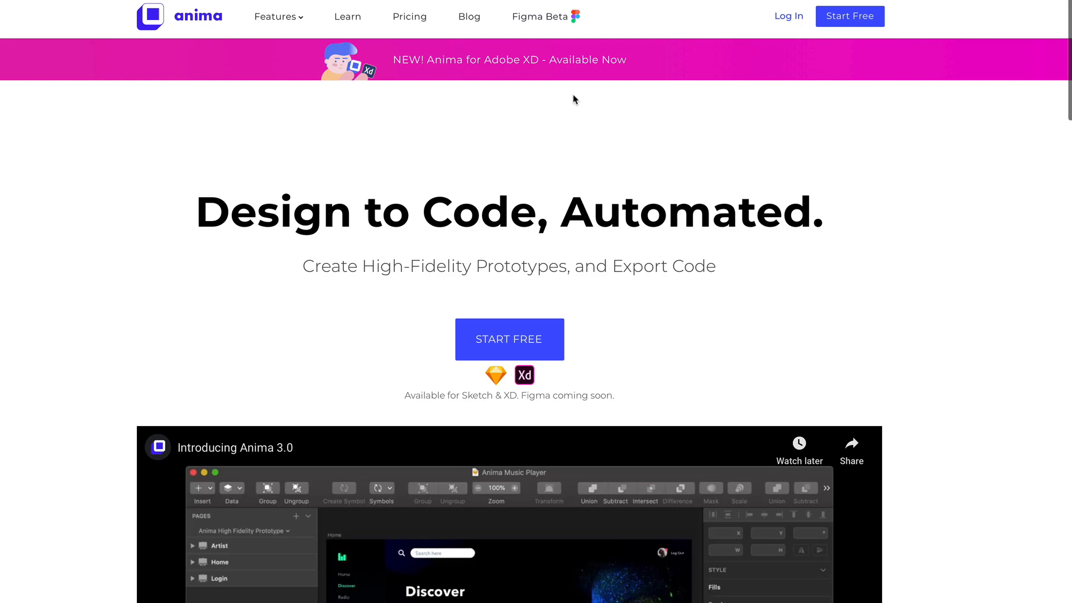
Step: Download the newest Anima Toolkit version 3.5.4 from the changelog page
{"action": "scroll", "scroll_direction": "down", "scroll_amount": 3}
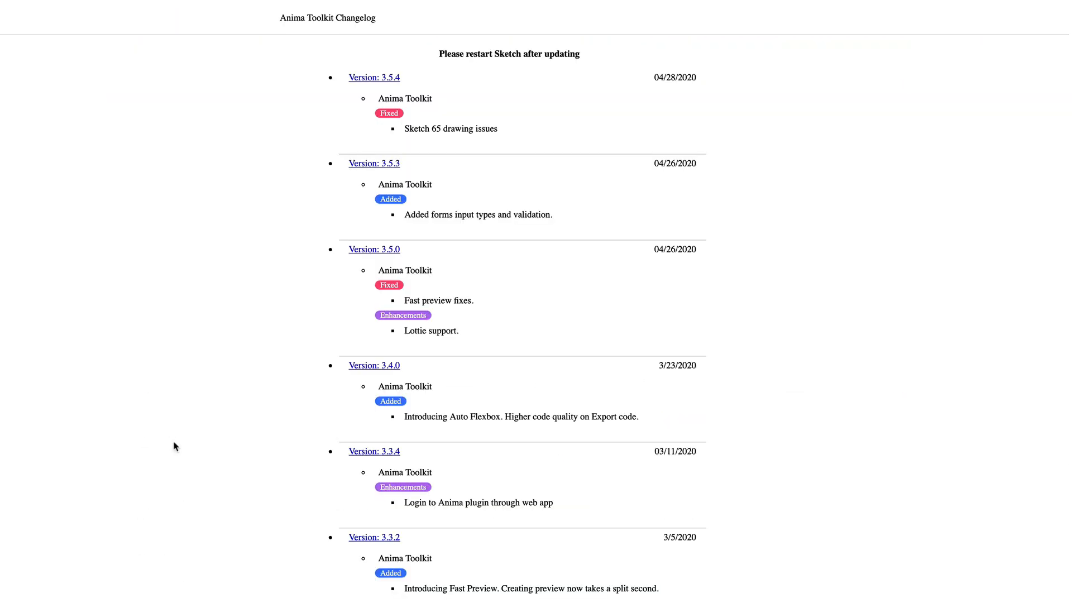
{"action": "mouse_move", "coordinate": [382, 80]}
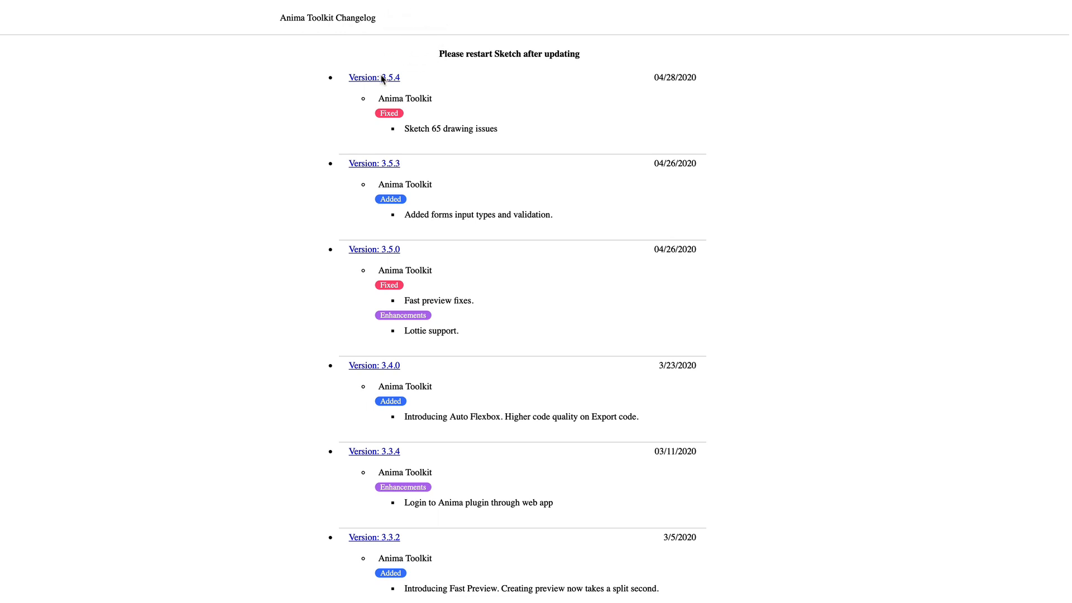
{"action": "left_click", "coordinate": [374, 77]}
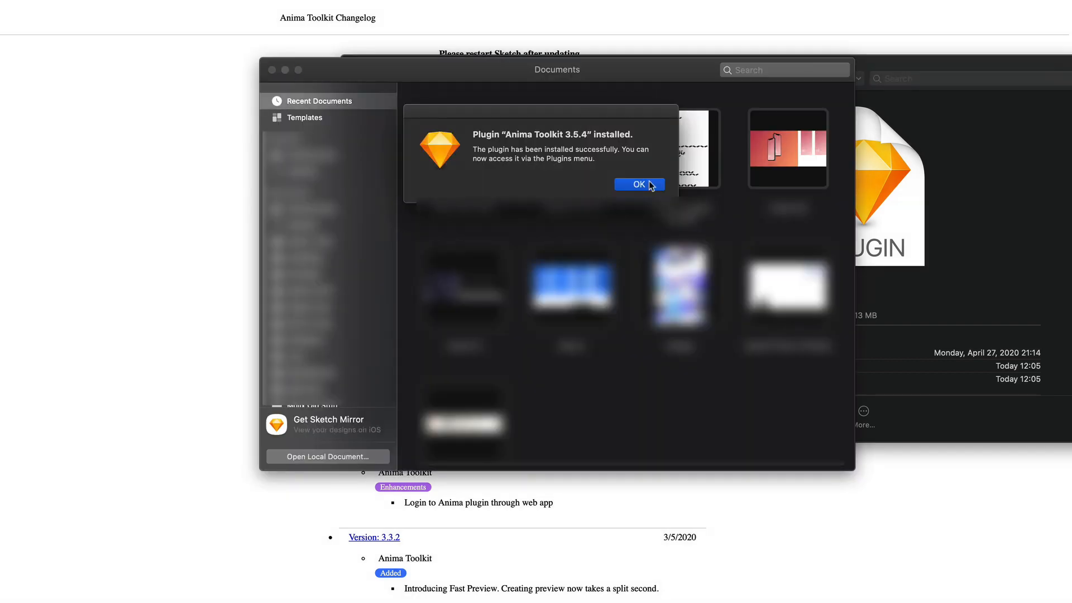
Step: Dismiss the install confirmation and set the rectangle's size to 30 in the Inspector
{"action": "left_click", "coordinate": [639, 185]}
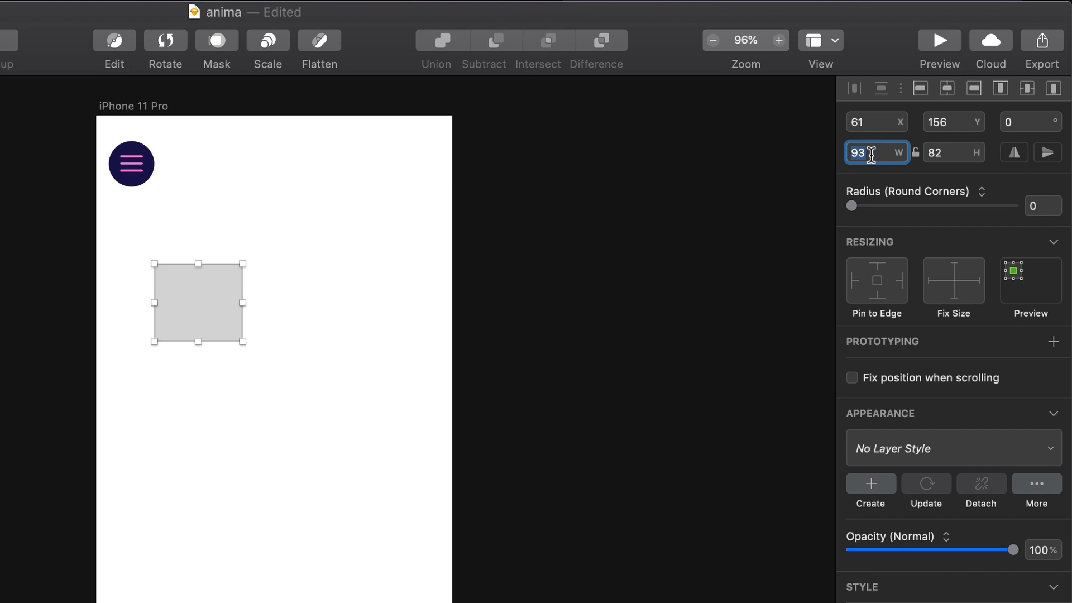
{"action": "type", "text": "30"}
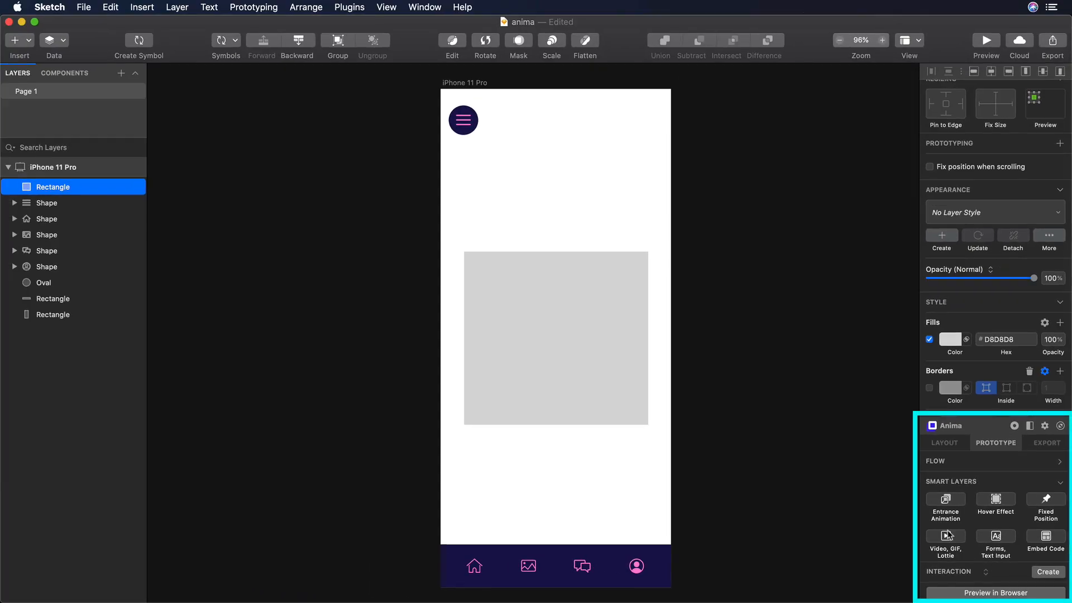
Step: Choose Anima's Video, GIF, Lottie smart layer for the rectangle placeholder
{"action": "left_click", "coordinate": [946, 540]}
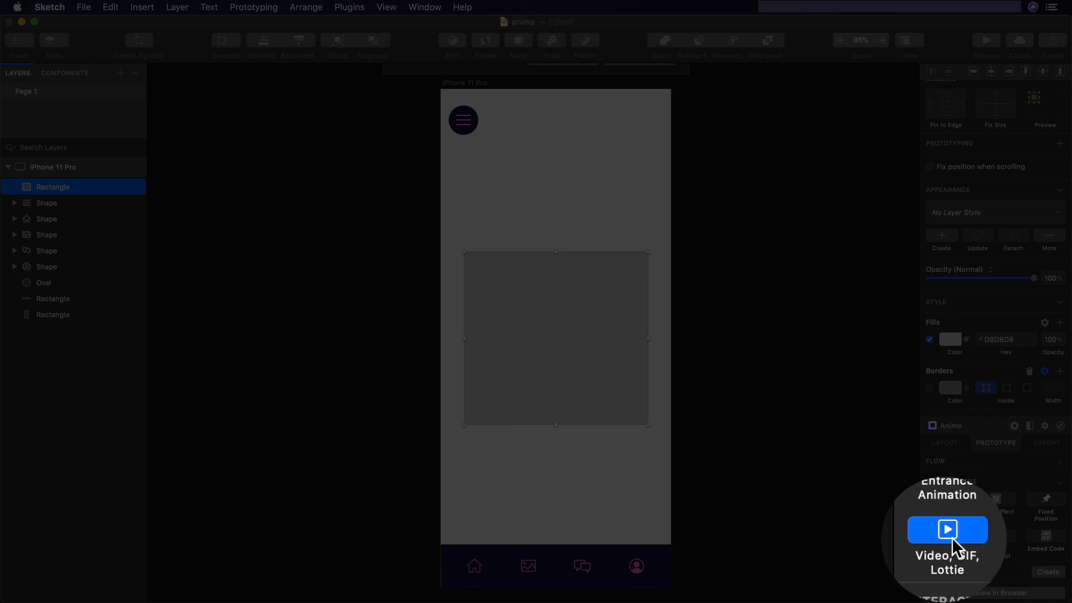
{"action": "left_click", "coordinate": [946, 539]}
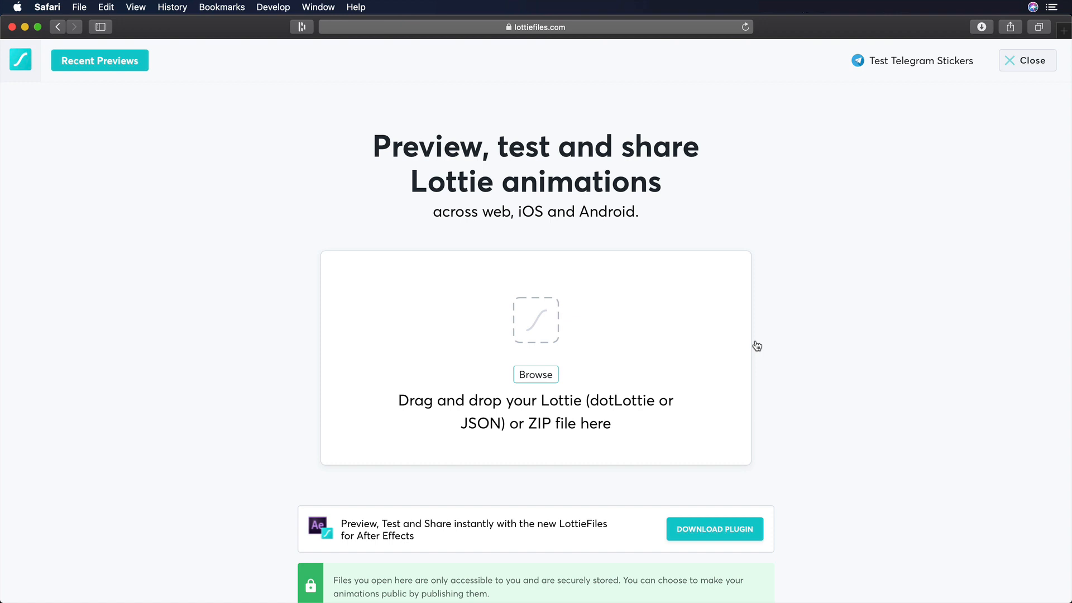
Step: Load the isometric Lottie JSON for preview and copy its animation URL
{"action": "left_click", "coordinate": [535, 375]}
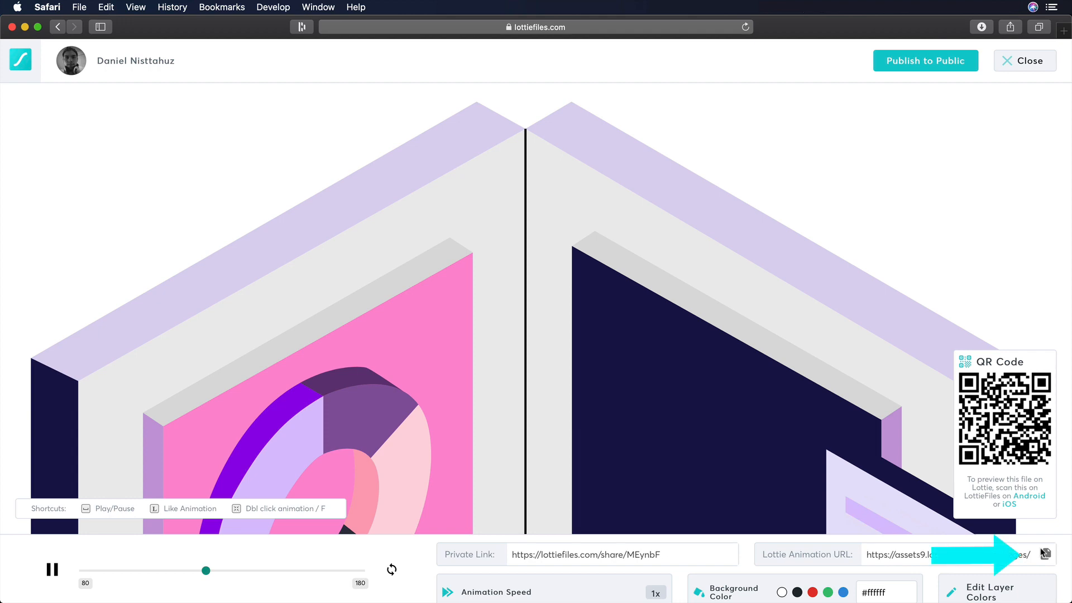
{"action": "left_click", "coordinate": [1041, 555]}
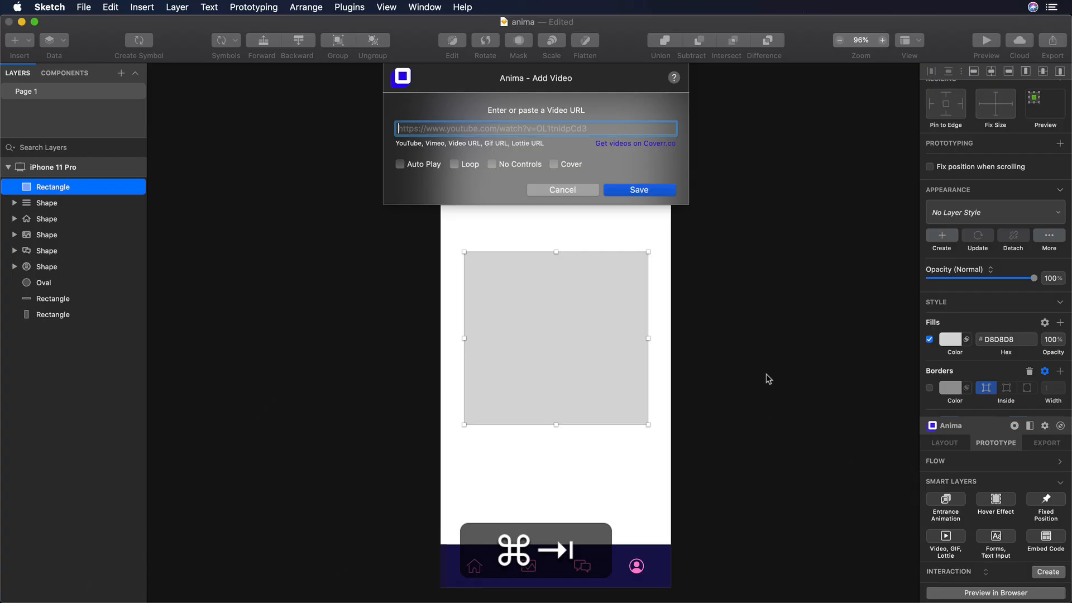
Step: Save the LottieFiles animation URL to the rectangle with Auto Play and Loop enabled
{"action": "type", "text": "https://assets9.lottiefiles.com/packages/lf20_MEynbF.json"}
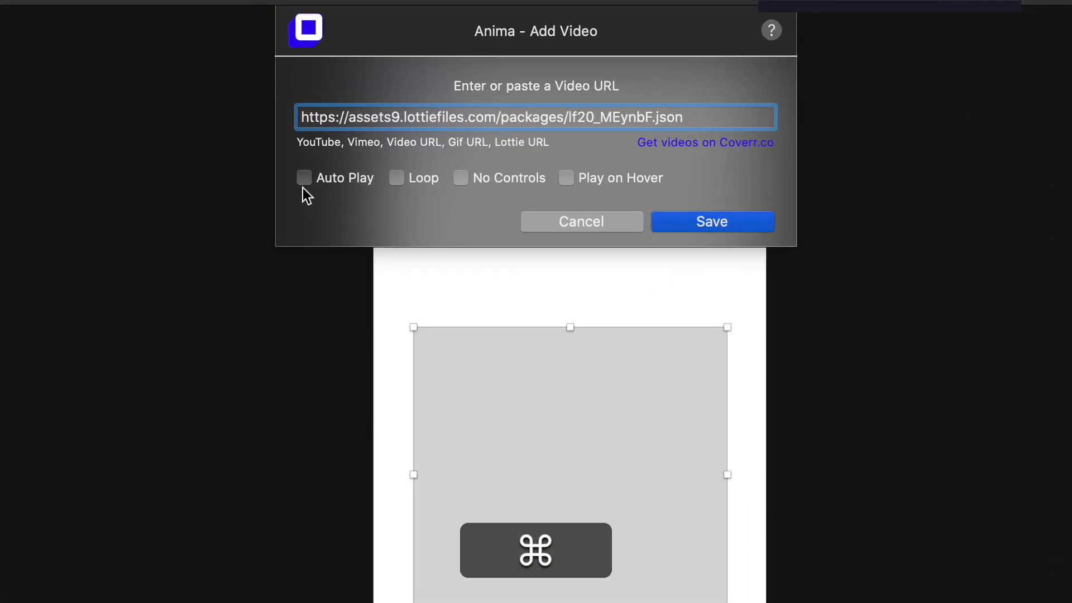
{"action": "left_click", "coordinate": [303, 177]}
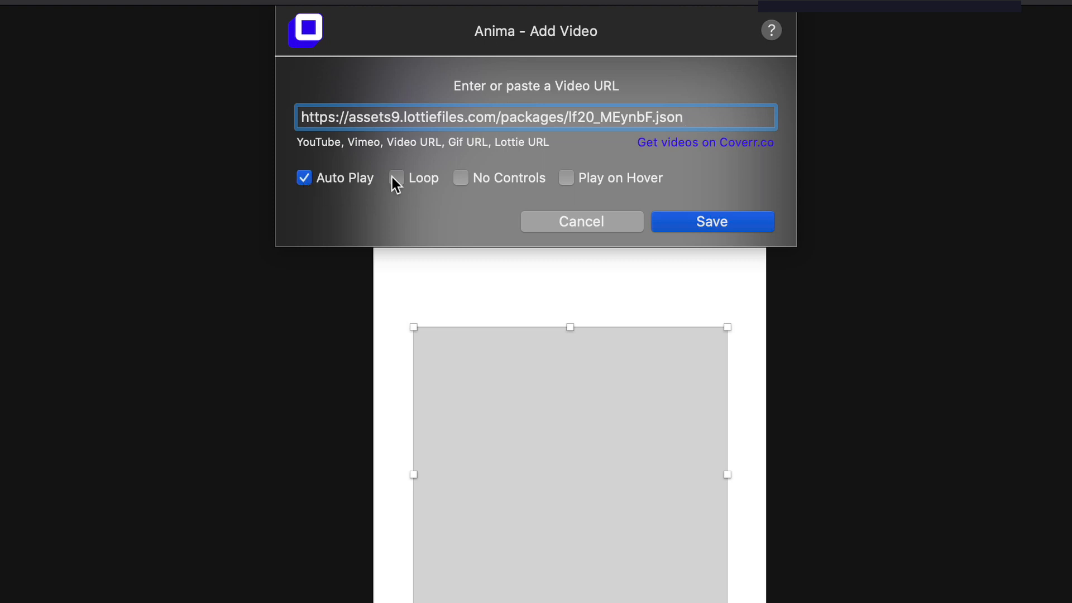
{"action": "left_click", "coordinate": [396, 177]}
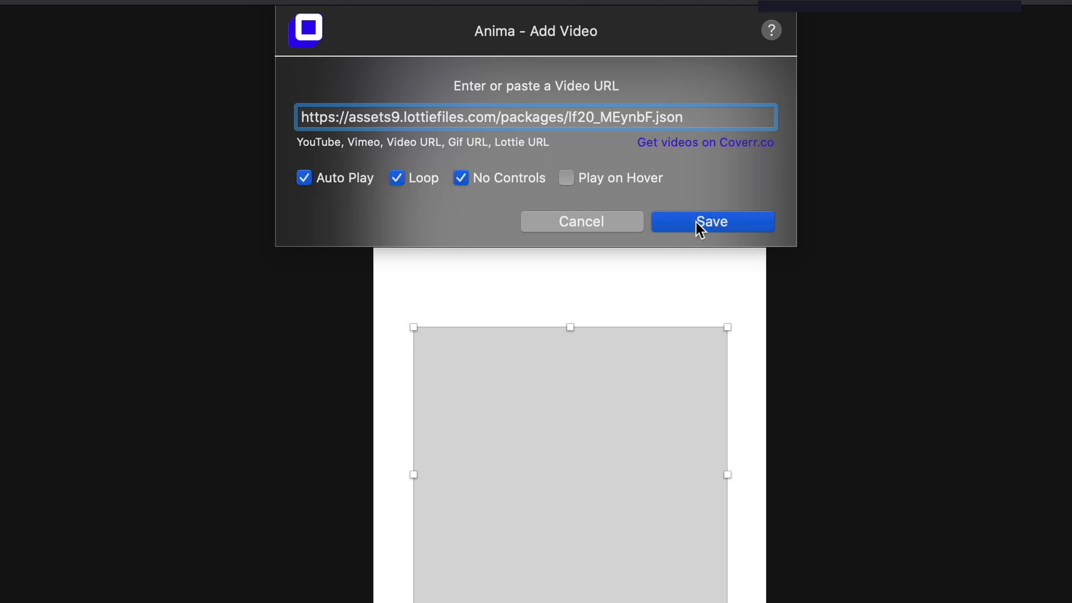
{"action": "left_click", "coordinate": [711, 221]}
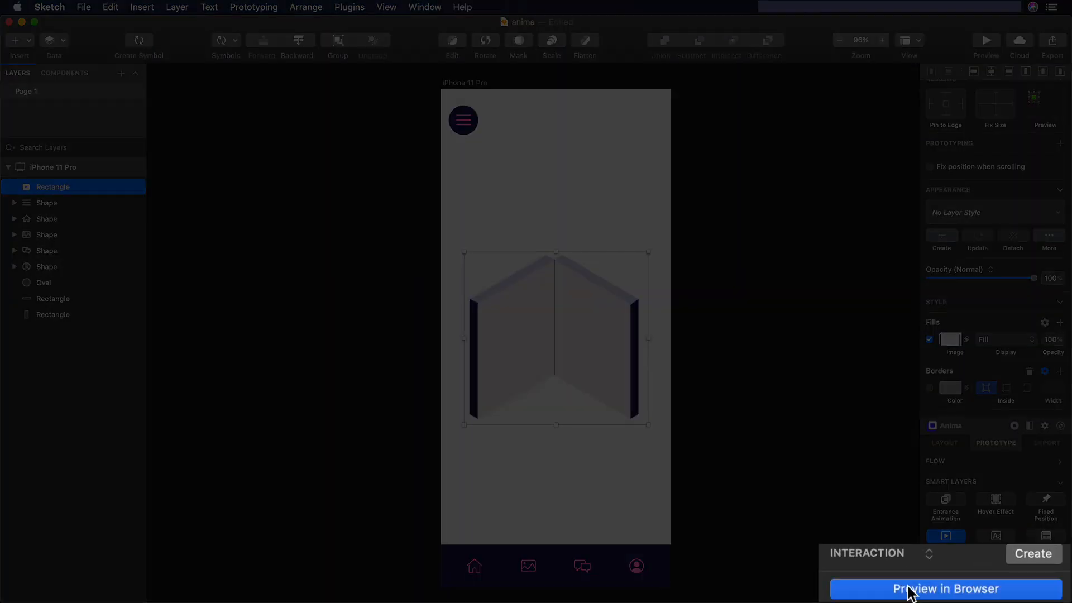
Step: Start Anima's browser preview of the iPhone 11 Pro artboard
{"action": "left_click", "coordinate": [945, 588]}
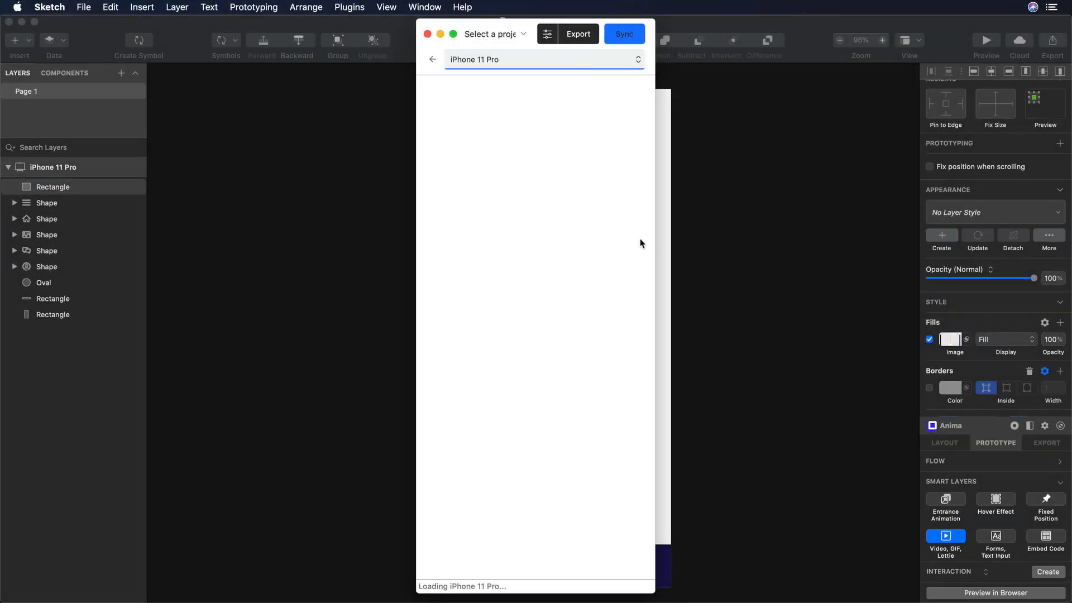